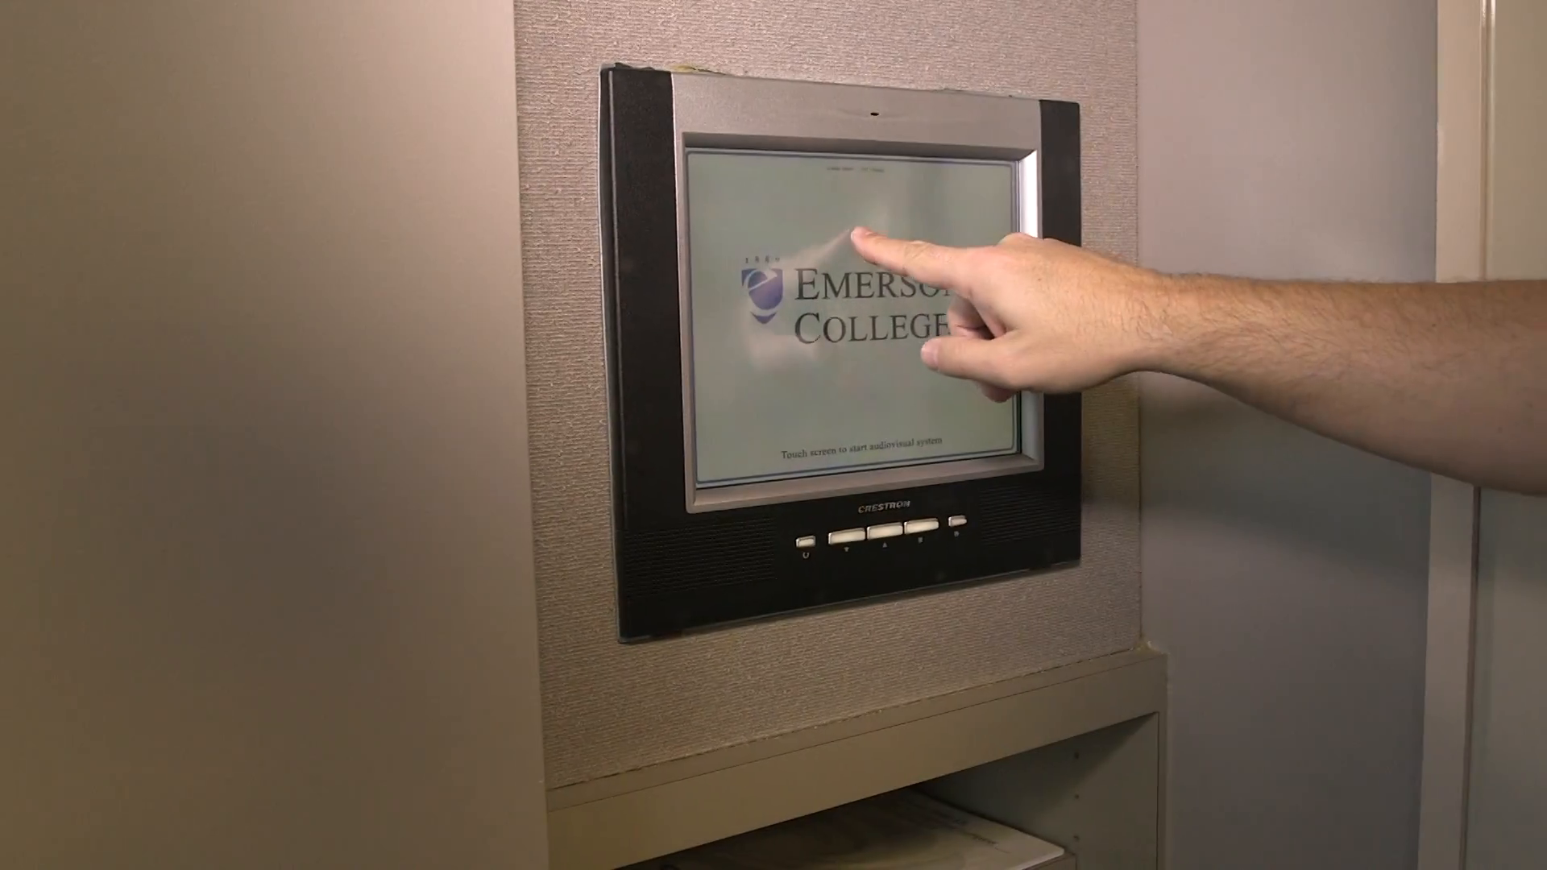
- Wake the Crestron panel's welcome screen to start the room's audiovisual system
click(854, 240)
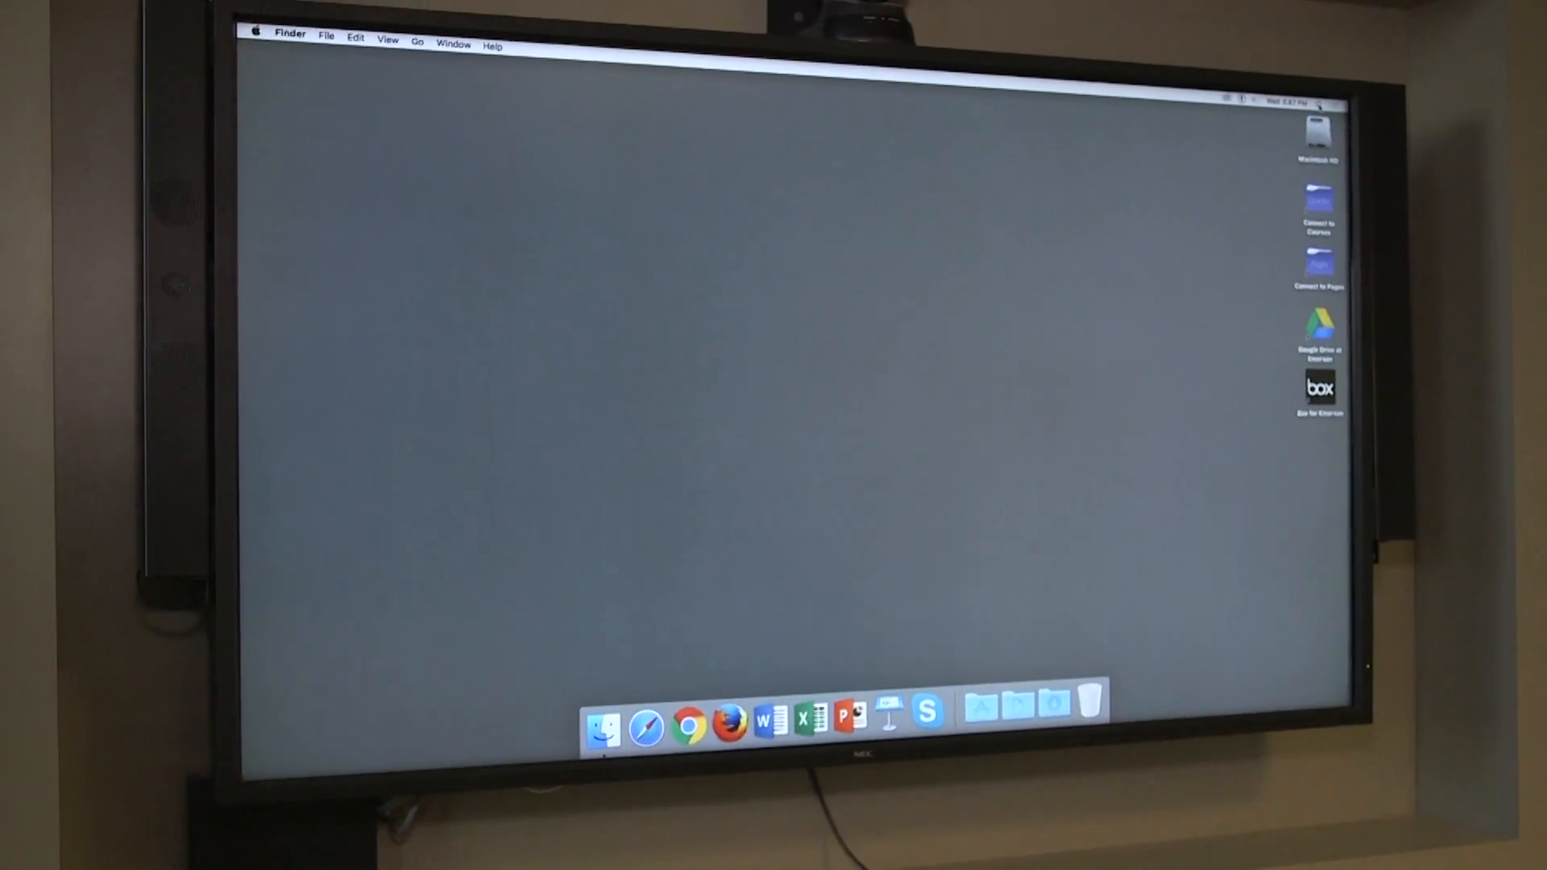
key(cmd+space)
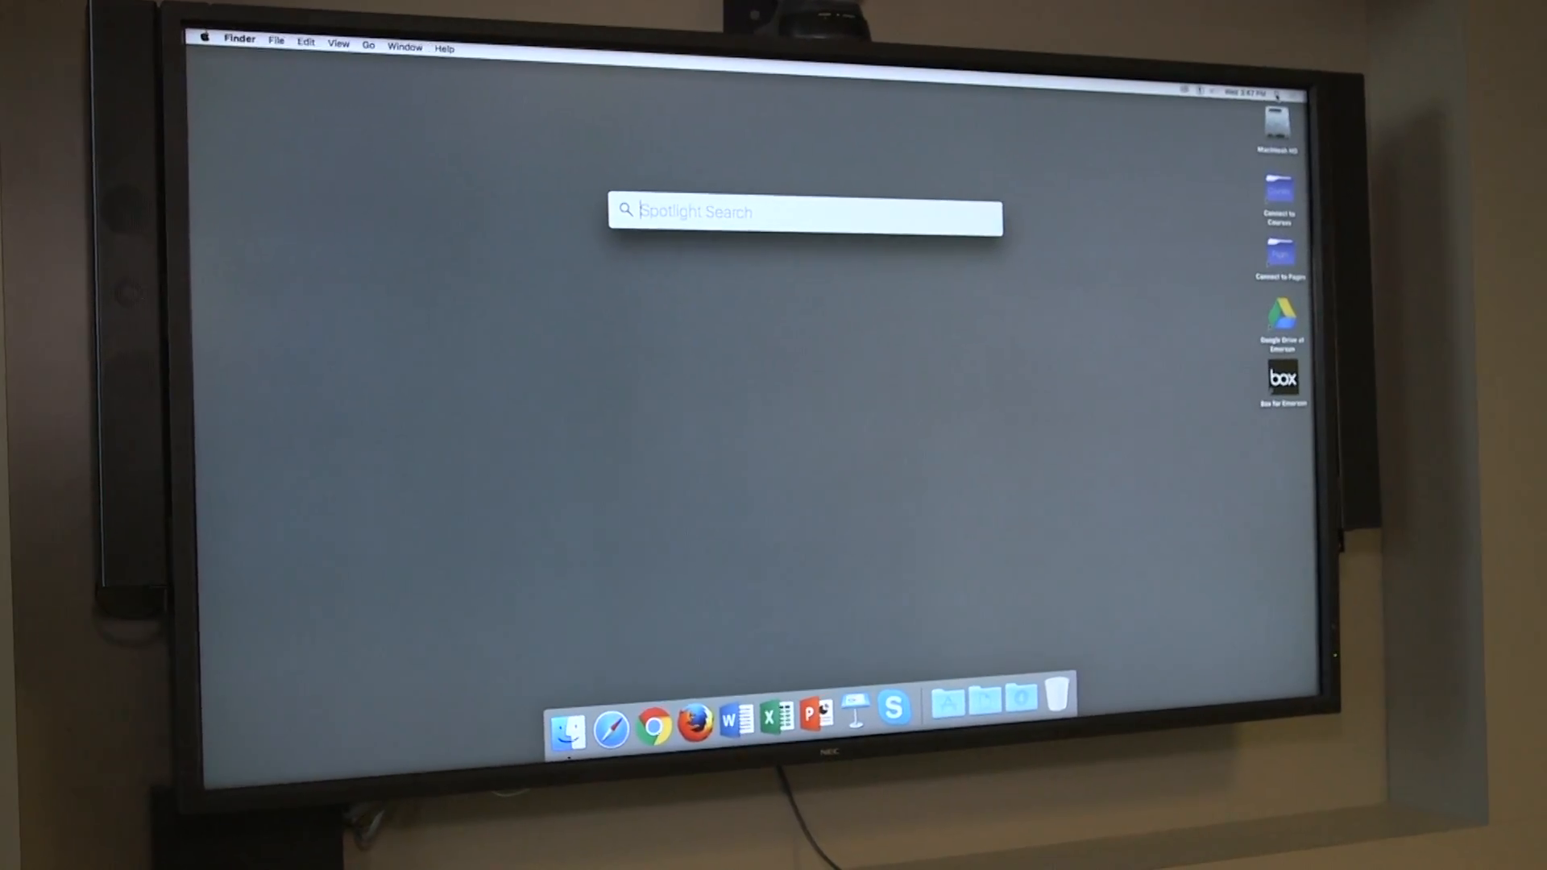
text(skype)
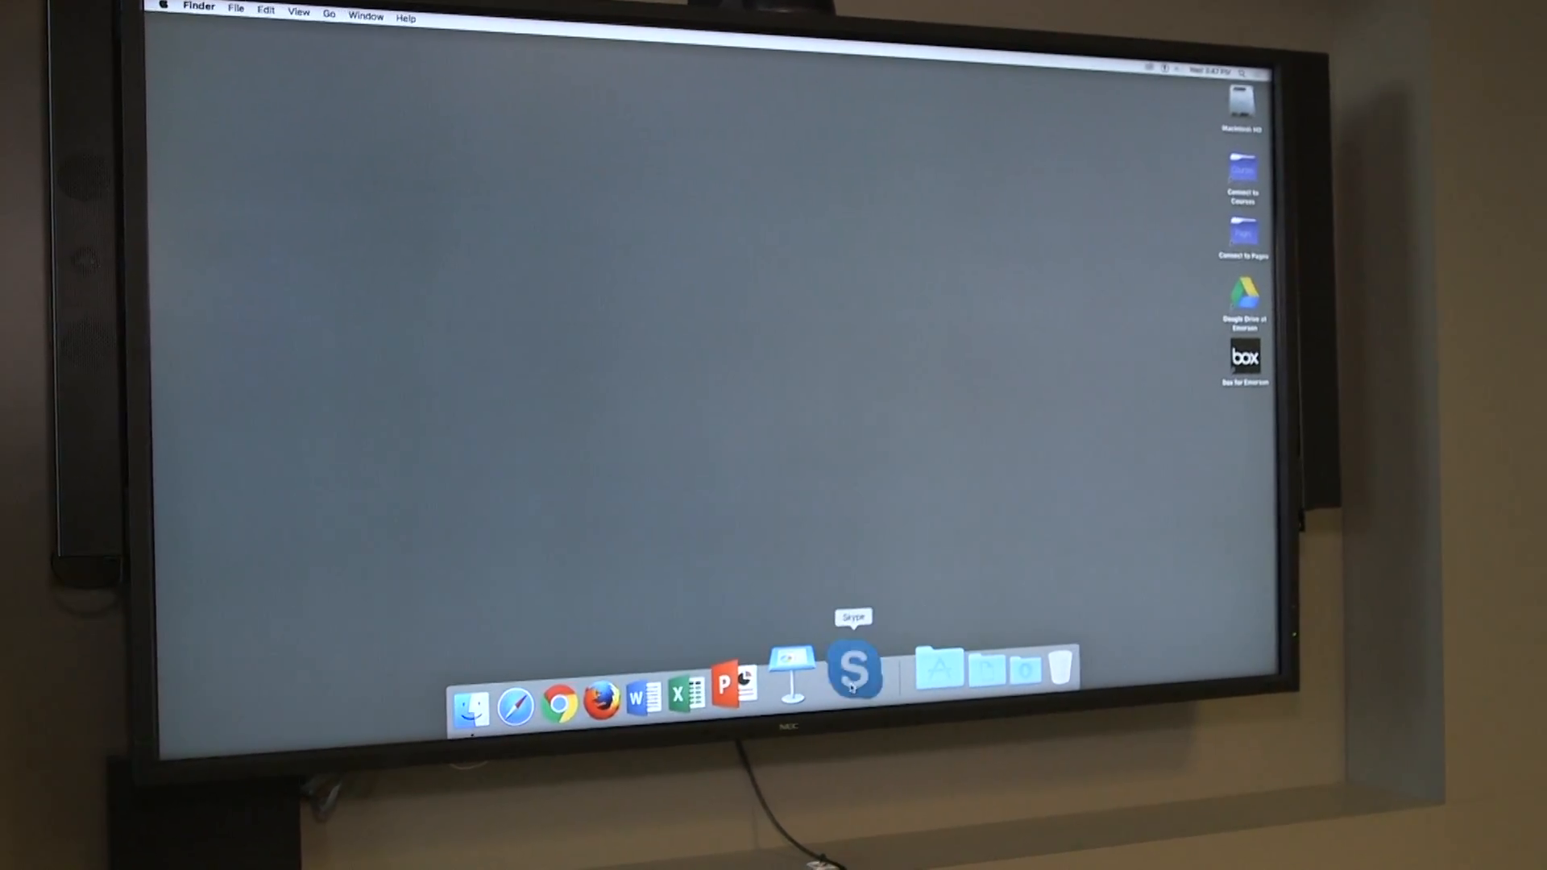
- Launch Skype from the Dock, sign in, and open Preferences from the Skype menu
click(852, 668)
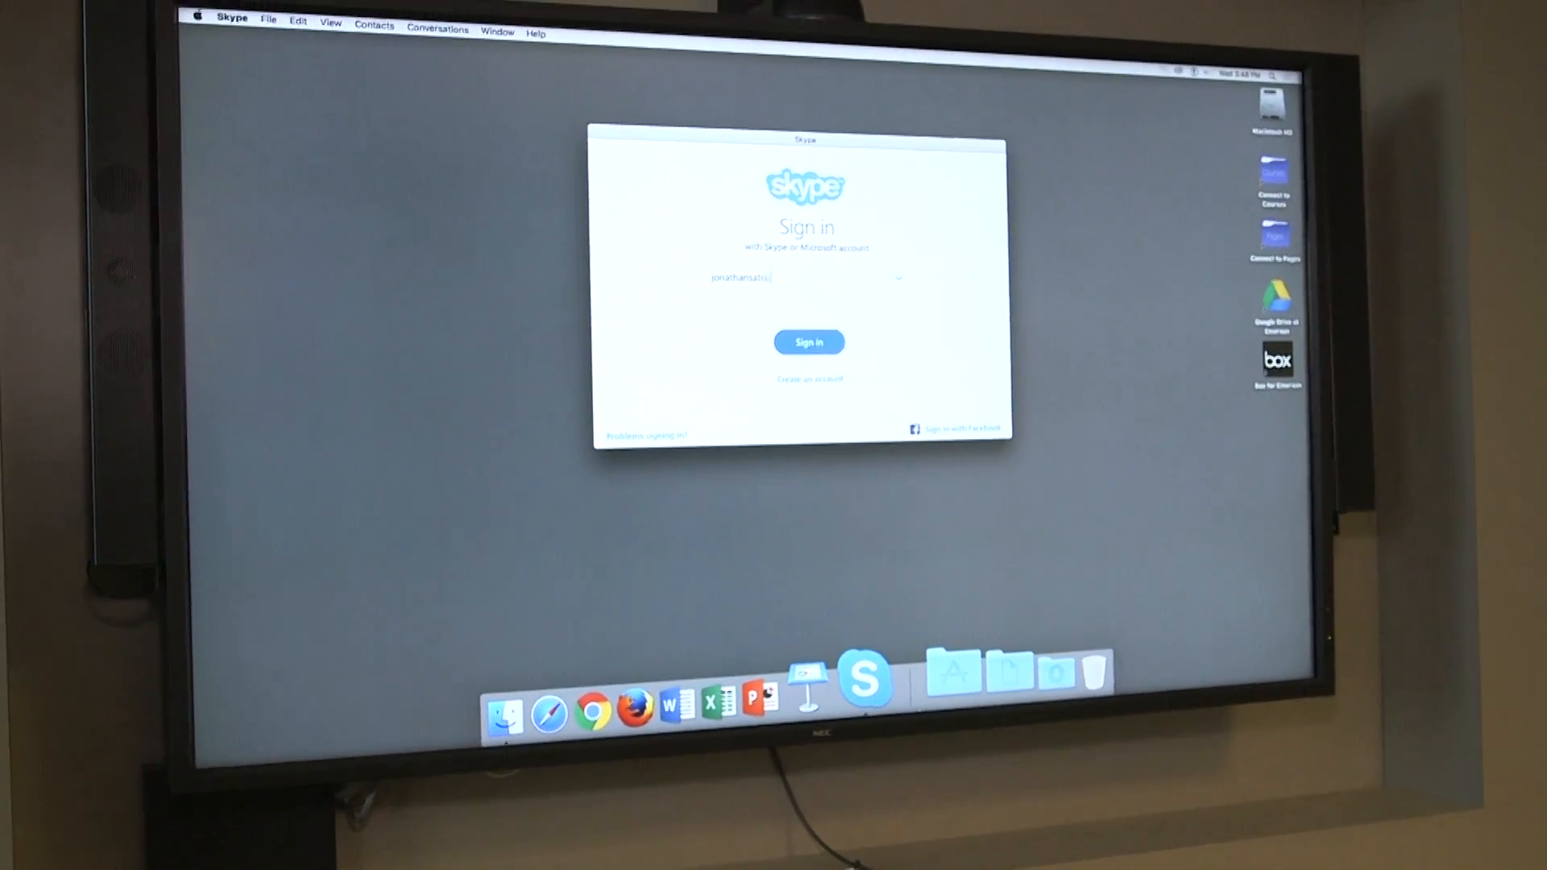
click(808, 341)
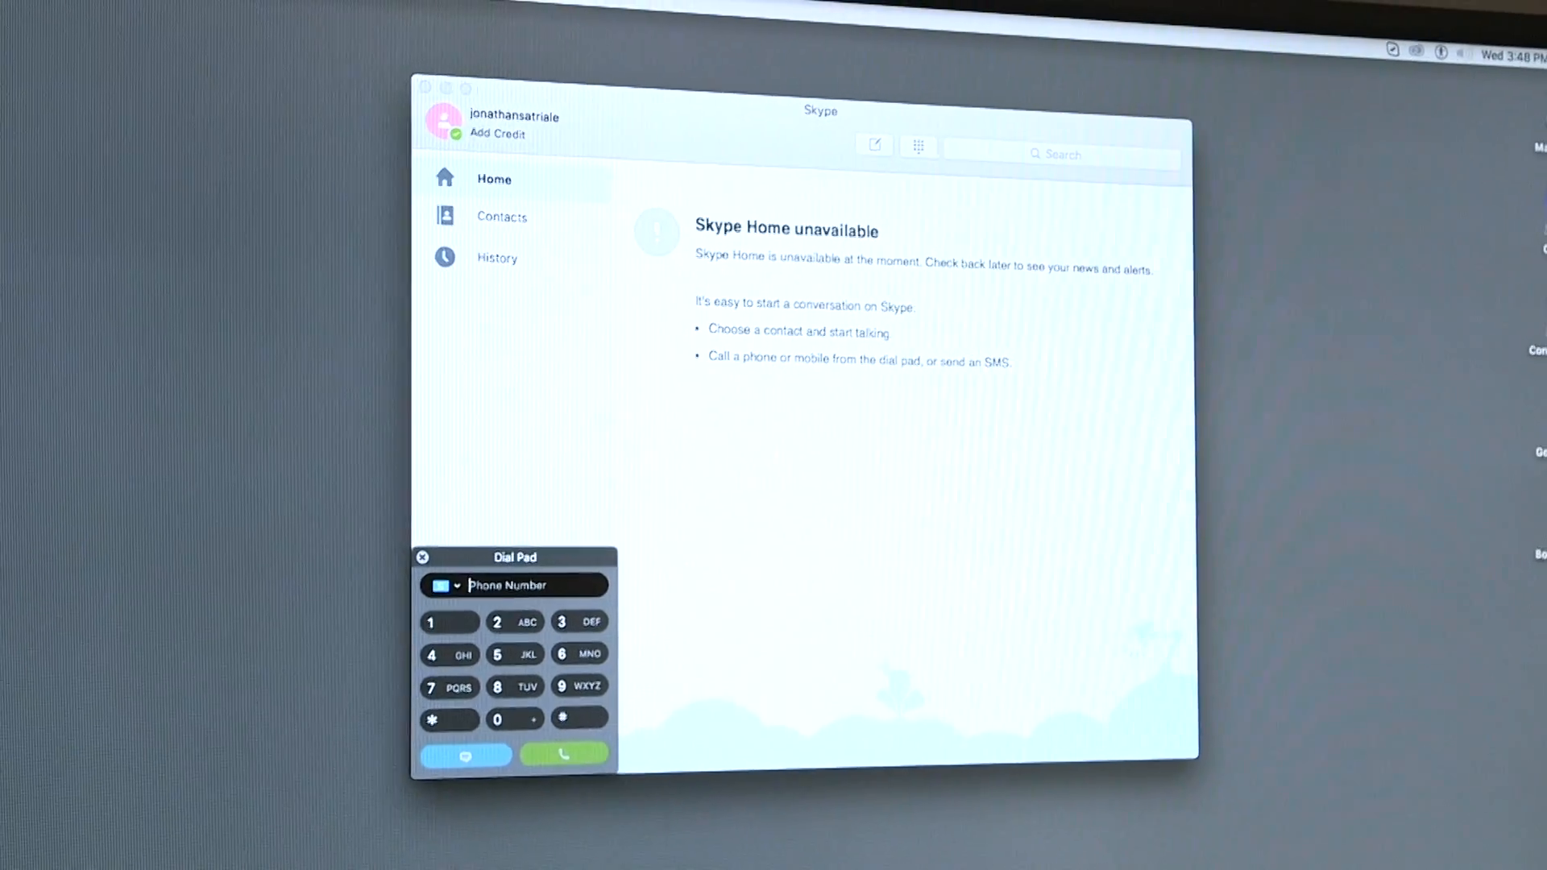
click(410, 86)
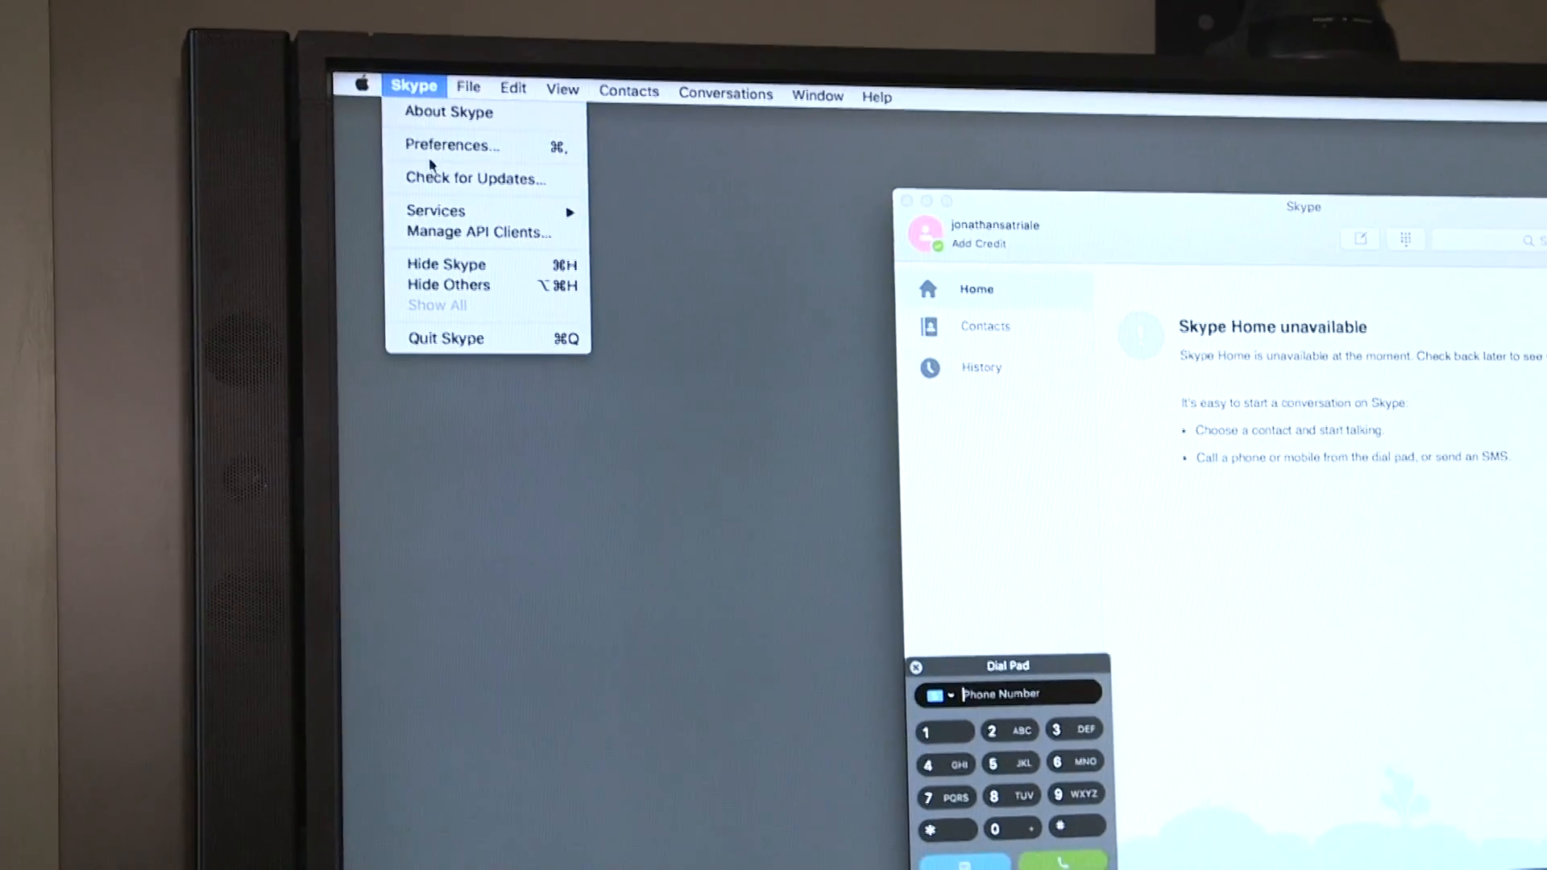
click(452, 145)
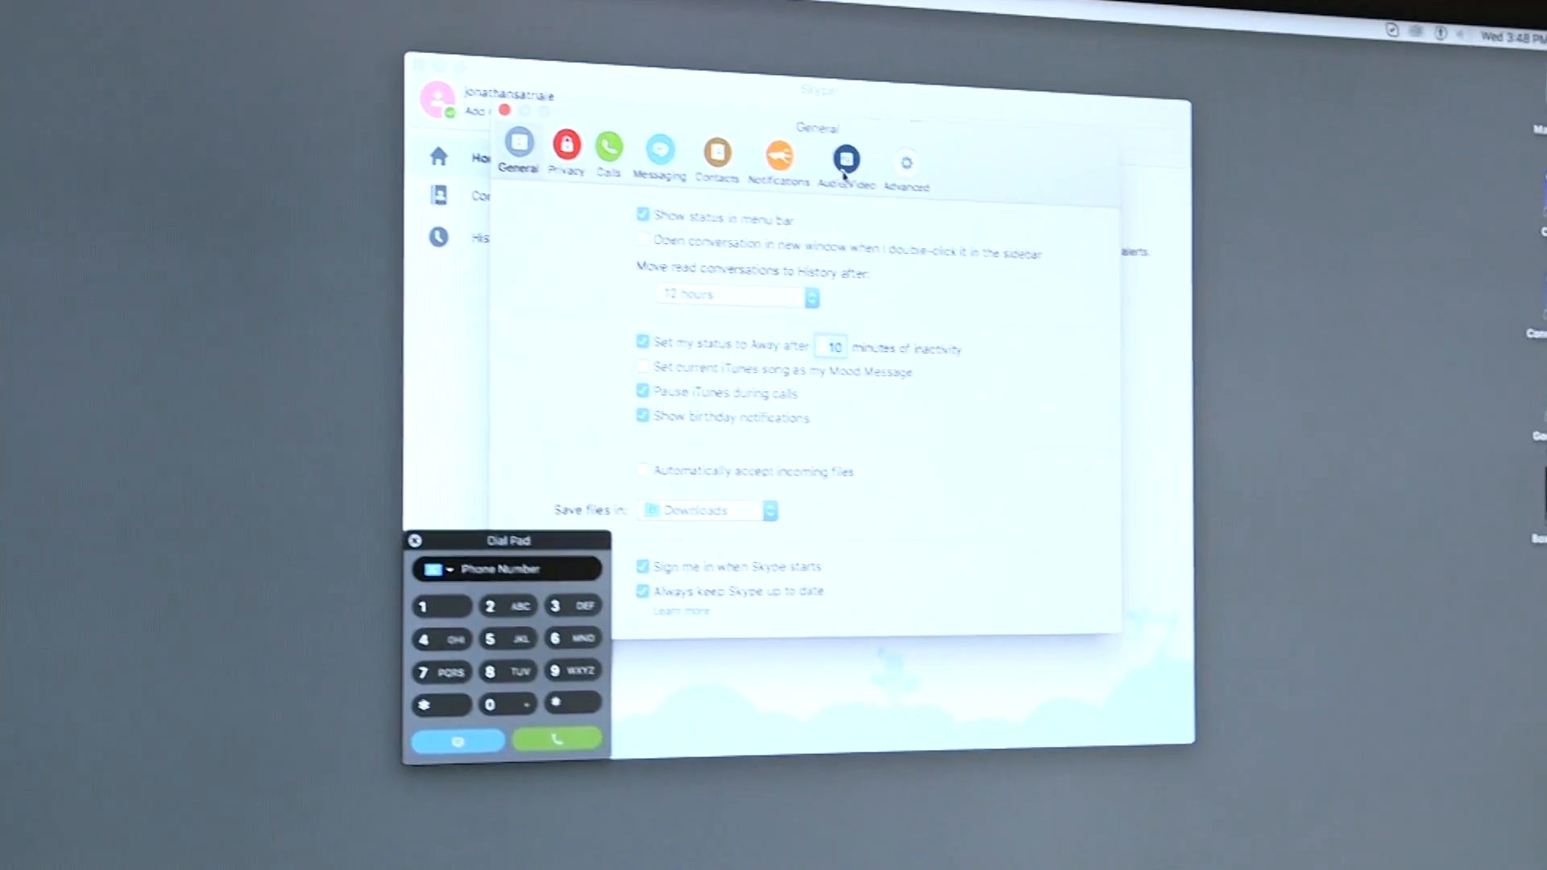
- Switch Skype Preferences to the Audio/Video settings
click(846, 152)
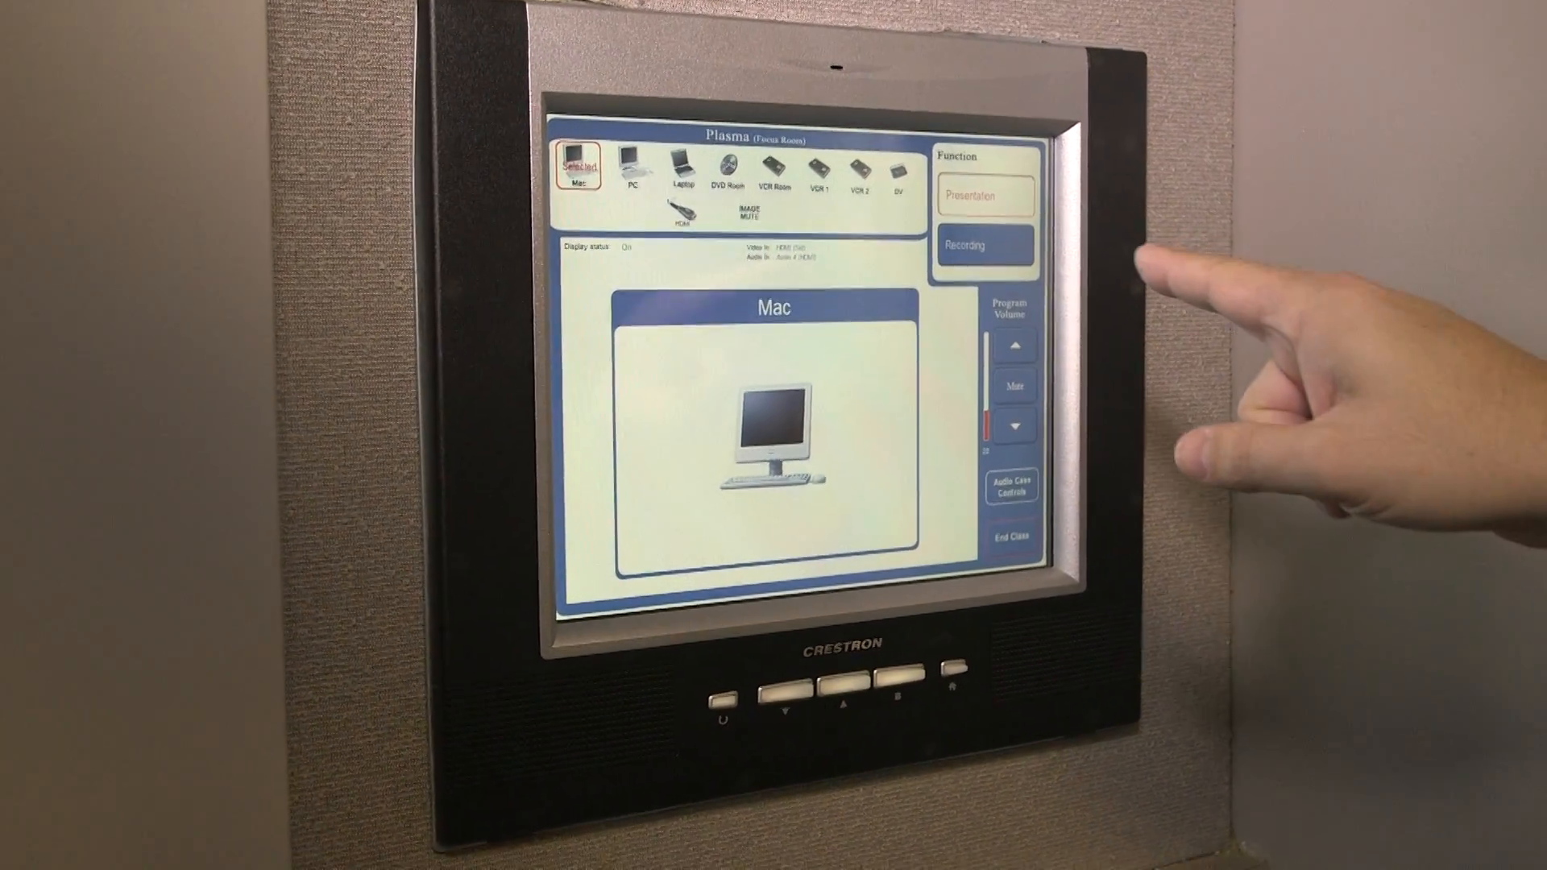
- Select the Mac as the source for the Plasma display on the Crestron panel
click(983, 244)
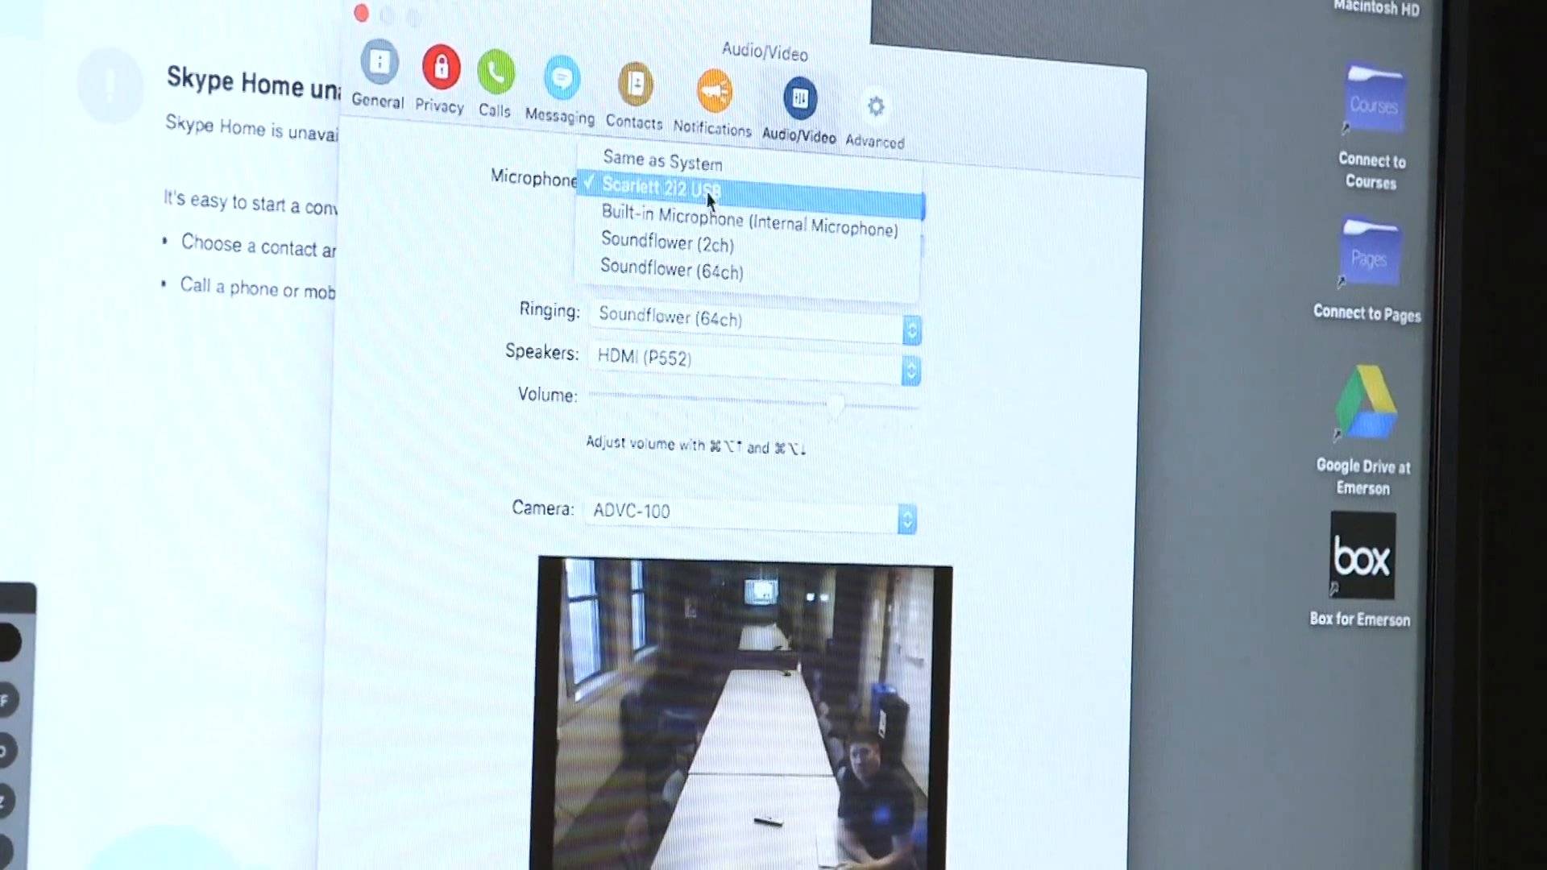
- Choose Scarlett 2i2 USB as Skype's microphone
click(704, 187)
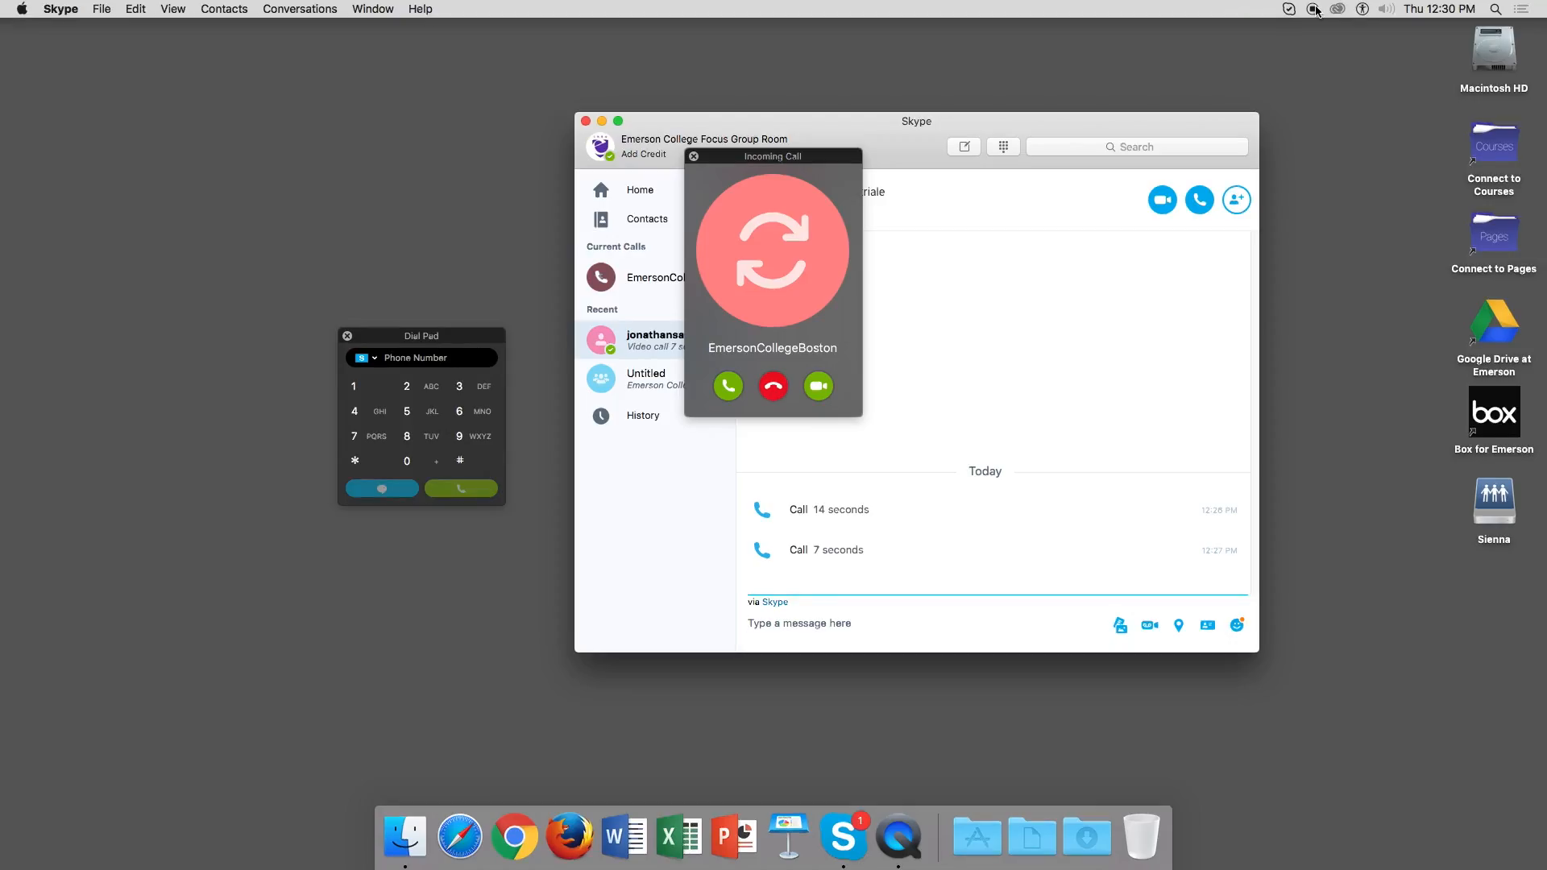
- Answer EmersonCollegeBoston's call with video and always show participants' video
click(798, 622)
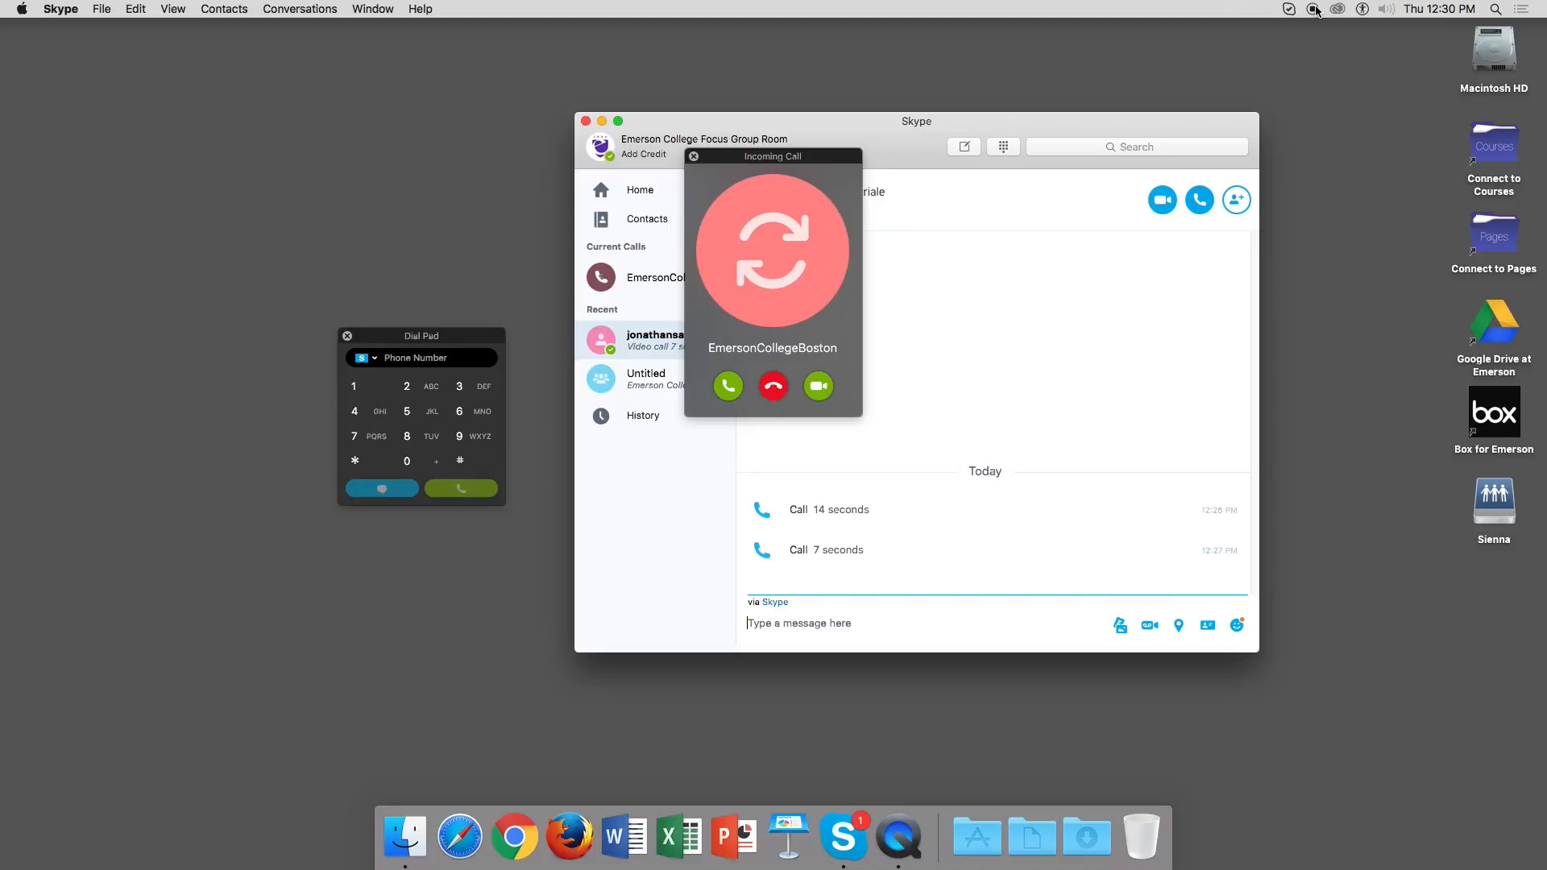
click(727, 386)
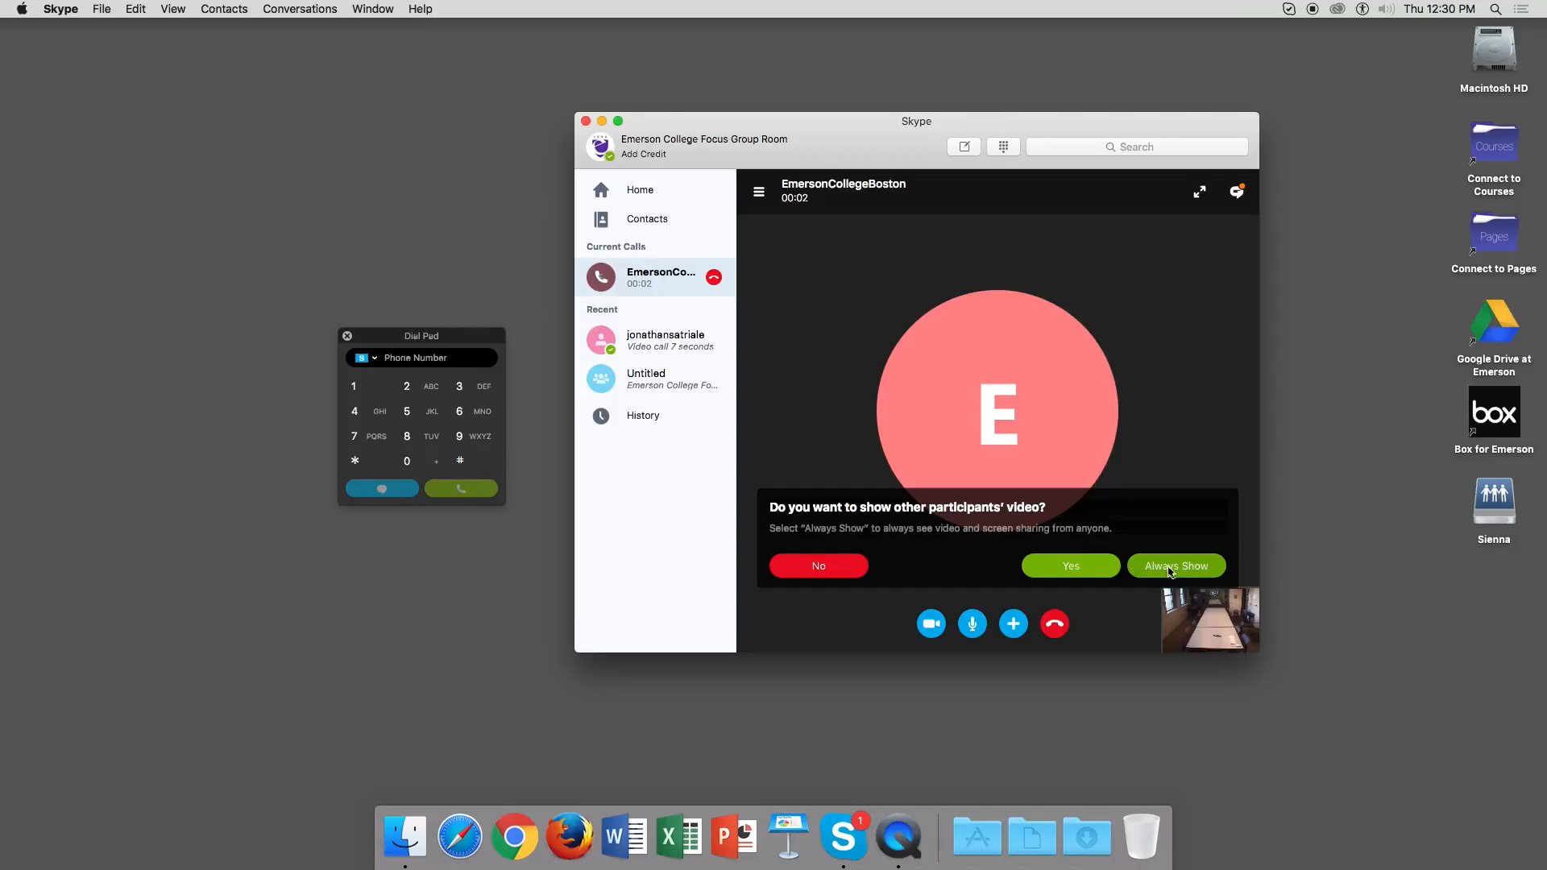
click(1176, 565)
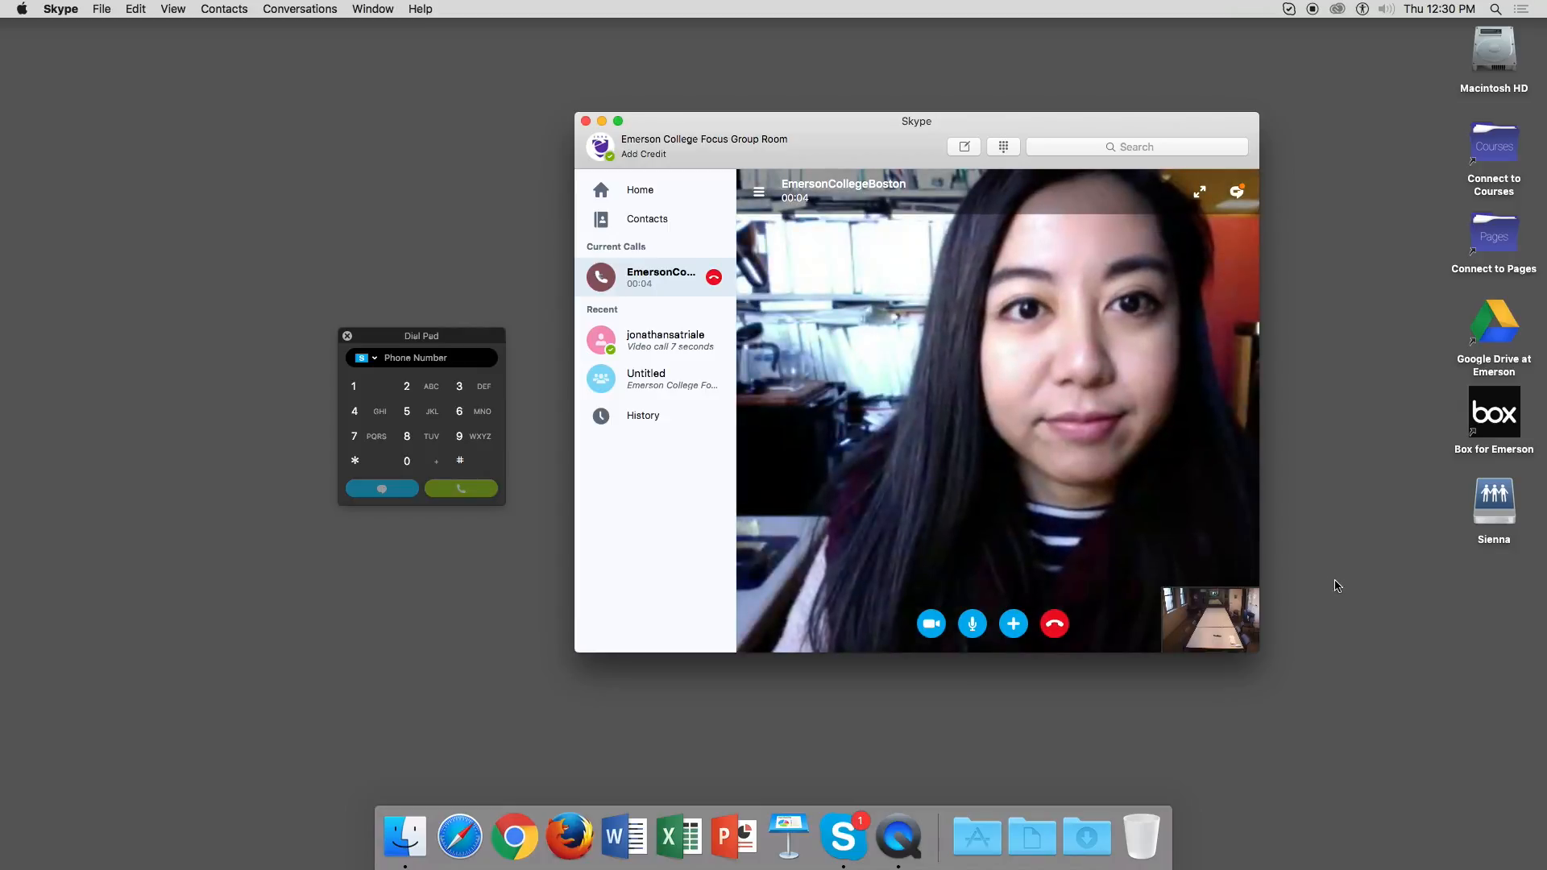